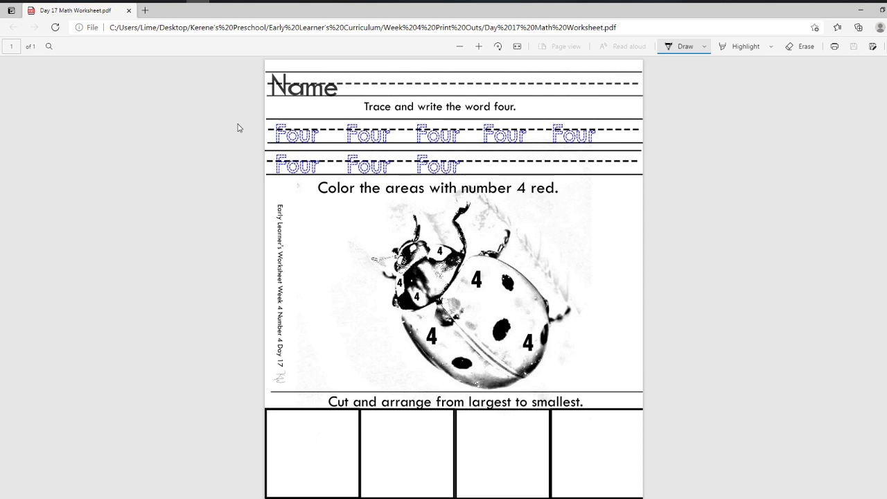
pyautogui.moveTo(249, 111)
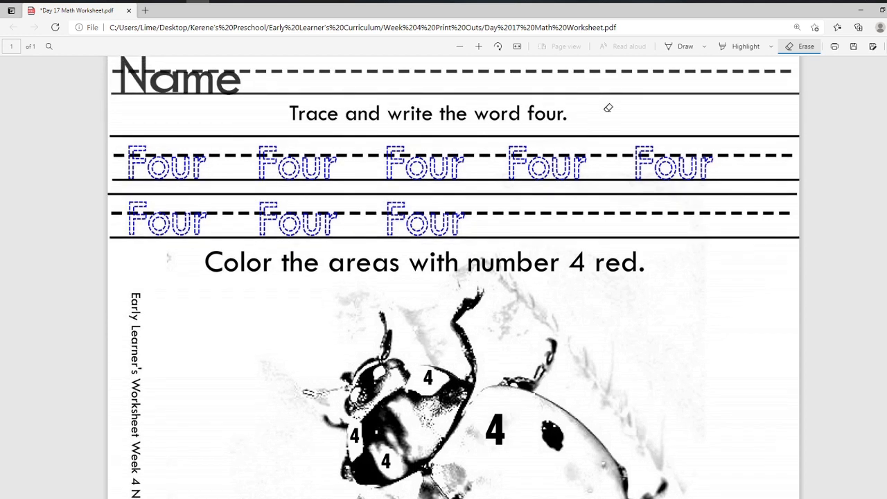
# Switch to the Draw pen to trace the first dotted 'Four' in black ink
pyautogui.click(685, 45)
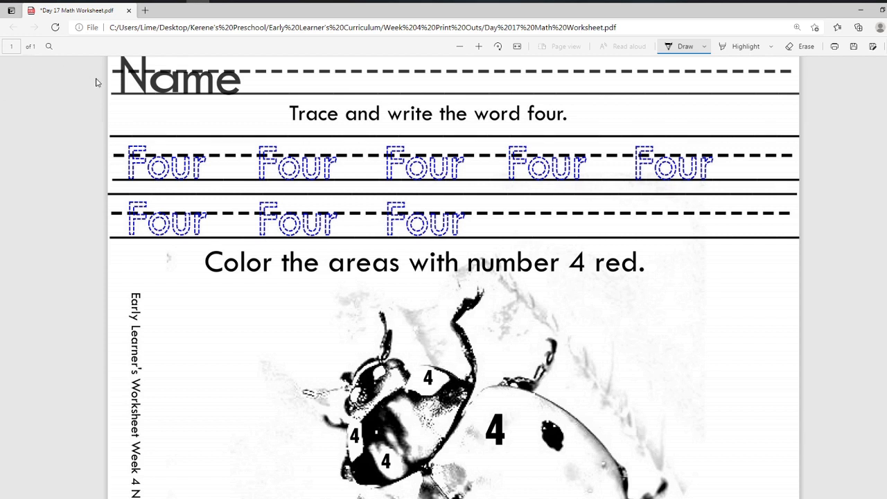
pyautogui.moveTo(136, 142)
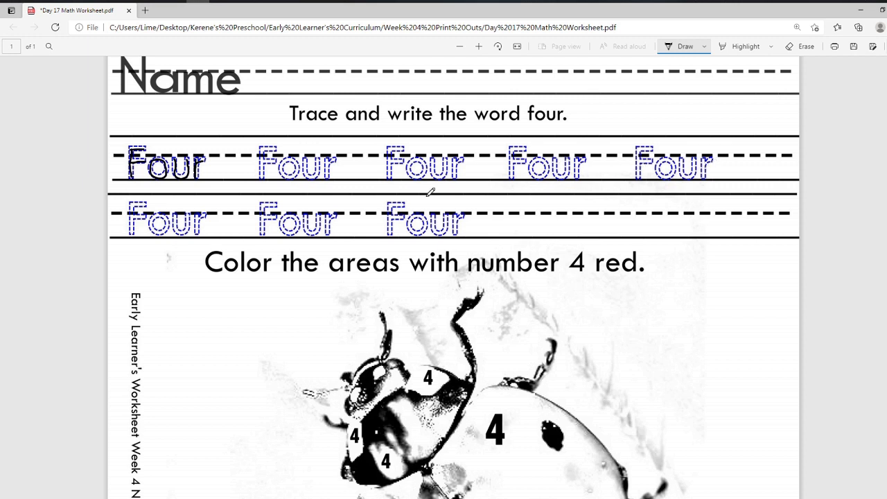
pyautogui.moveTo(518, 192)
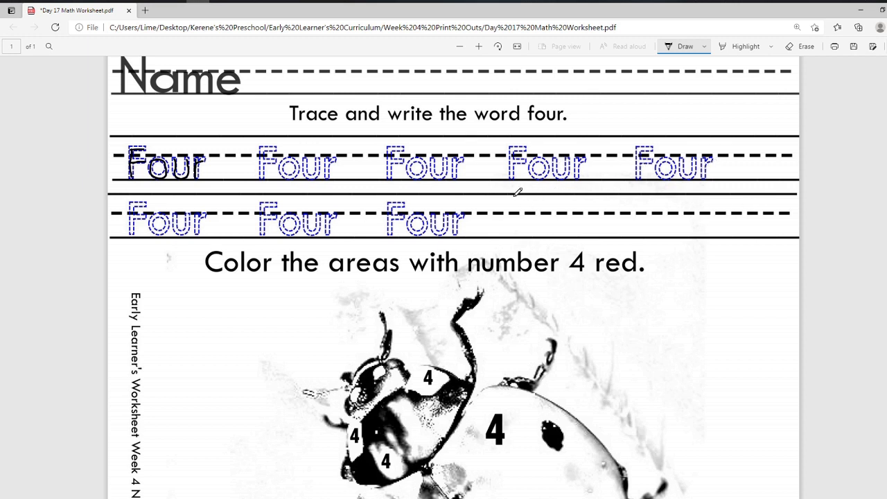
pyautogui.moveTo(512, 201)
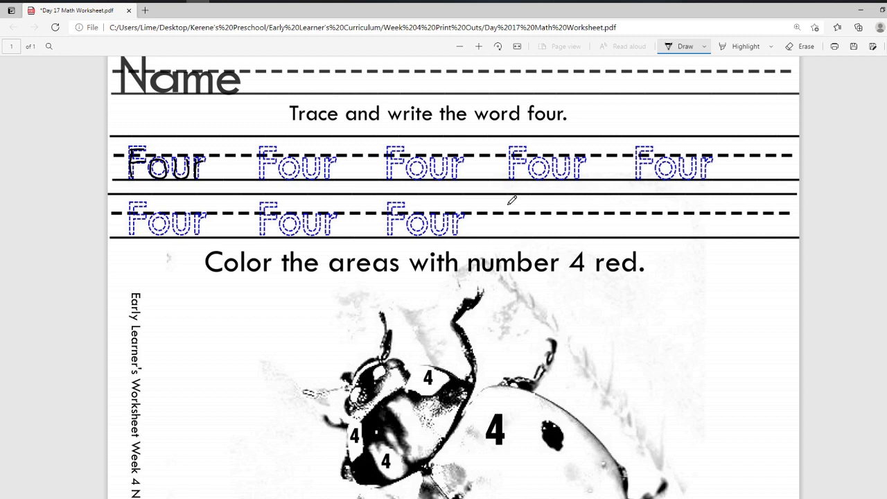
# Handwrite the letters F, o, u, r in the second row's blank space
pyautogui.moveTo(516, 205); pyautogui.dragTo(524, 225)
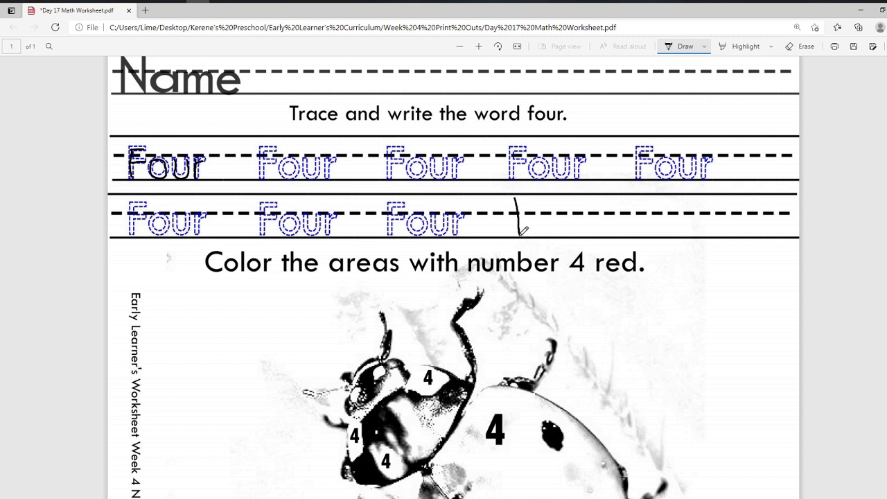
pyautogui.moveTo(520, 215); pyautogui.dragTo(544, 190)
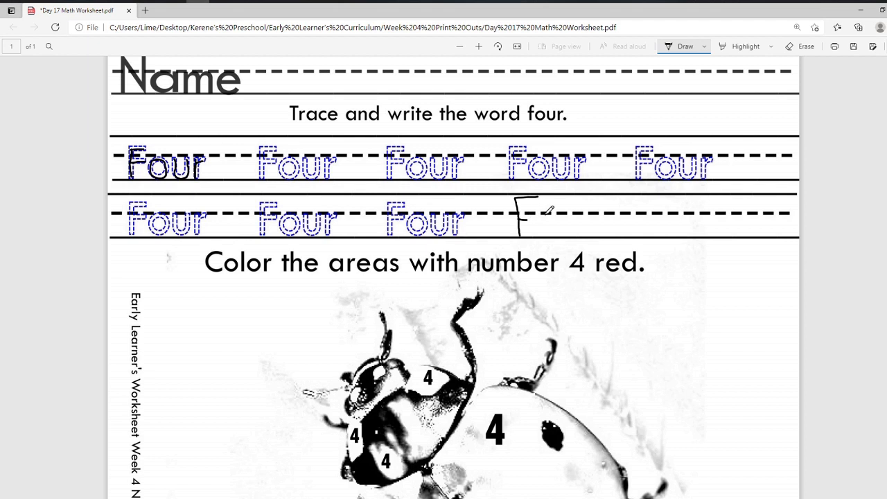
pyautogui.moveTo(534, 222); pyautogui.dragTo(554, 215)
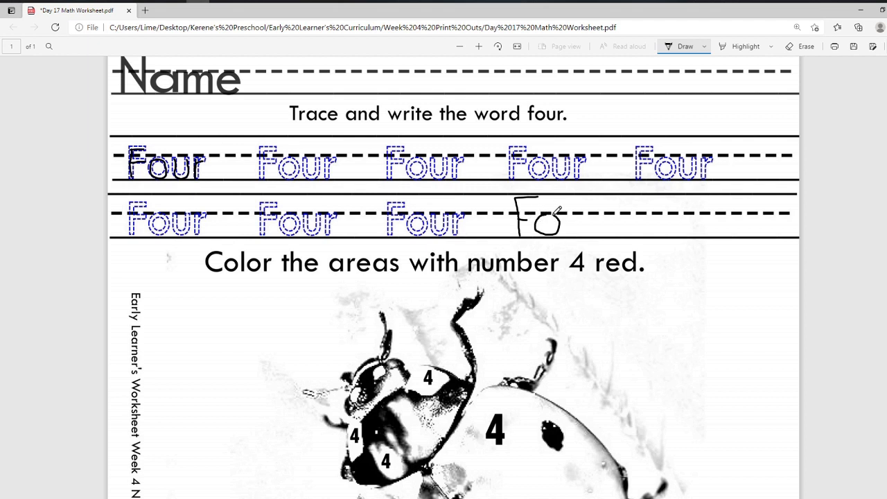
pyautogui.moveTo(565, 212); pyautogui.dragTo(583, 229)
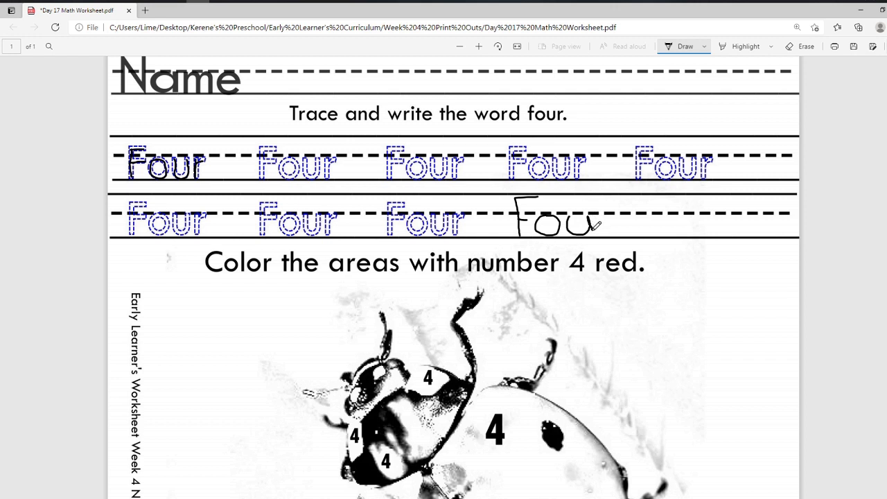
pyautogui.moveTo(600, 222); pyautogui.dragTo(614, 228)
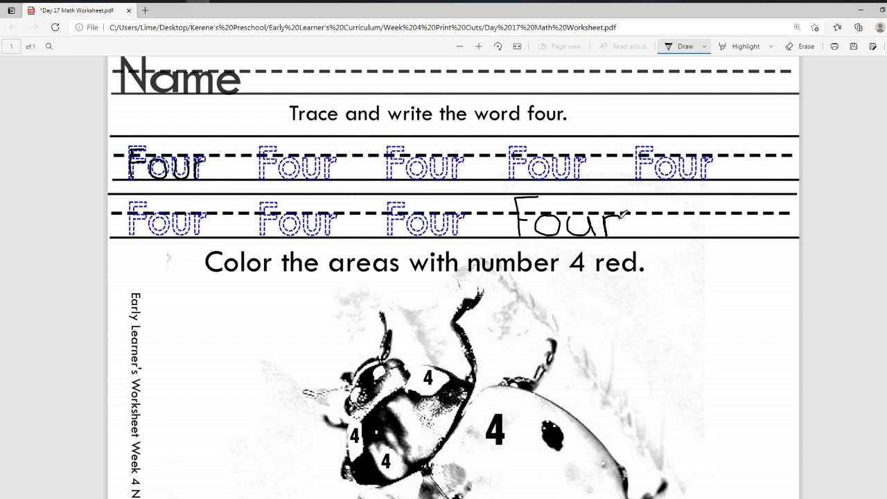
pyautogui.scroll(-3)
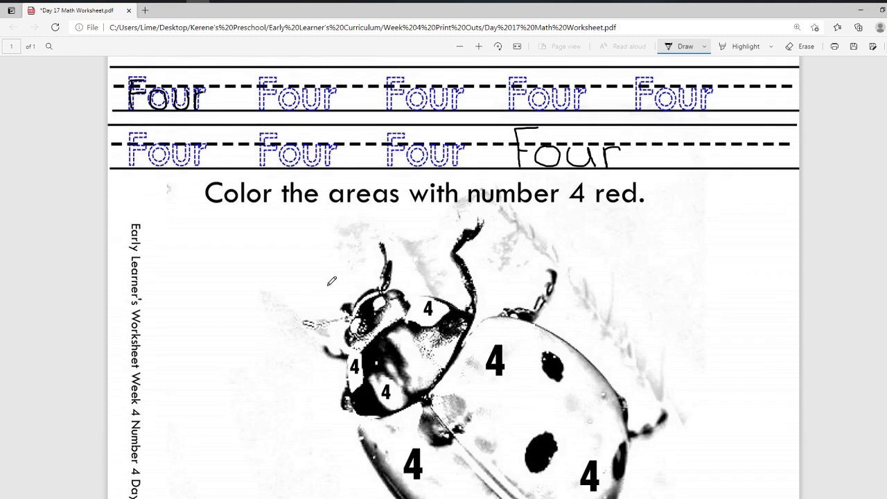
# Scroll to the ladybug picture asking for areas numbered 4 to be colored red
pyautogui.scroll(-3)
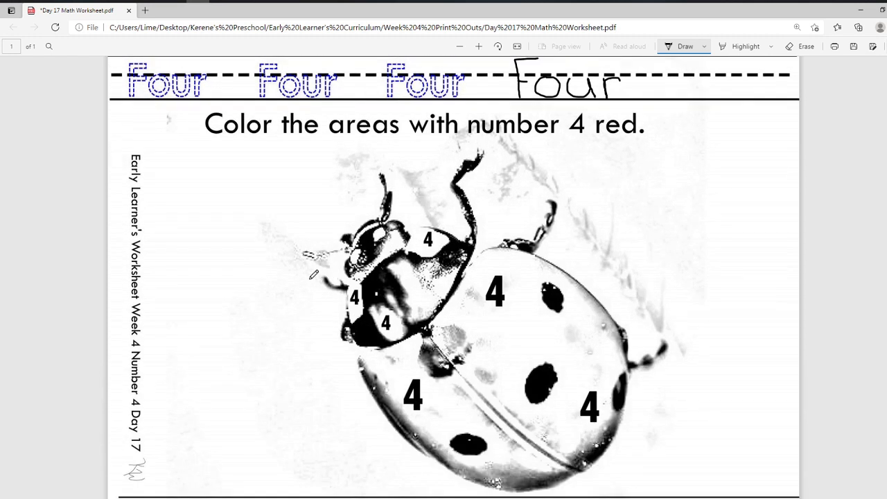
pyautogui.scroll(-3)
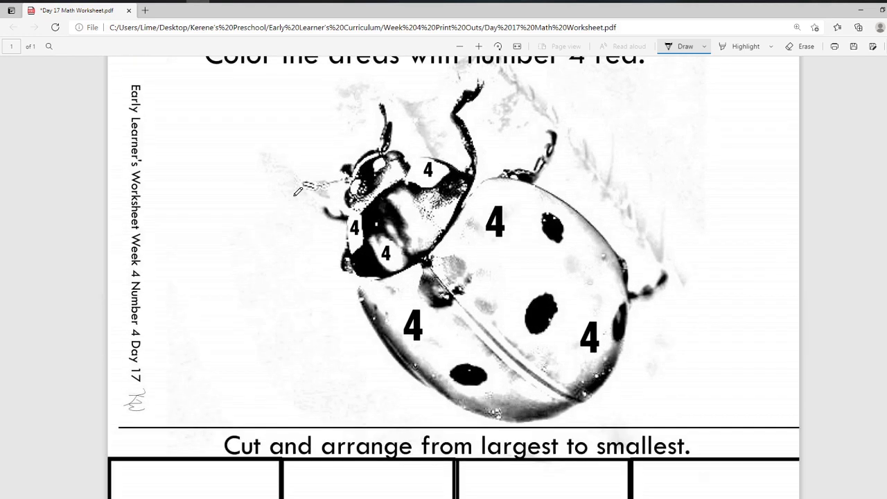
pyautogui.scroll(3)
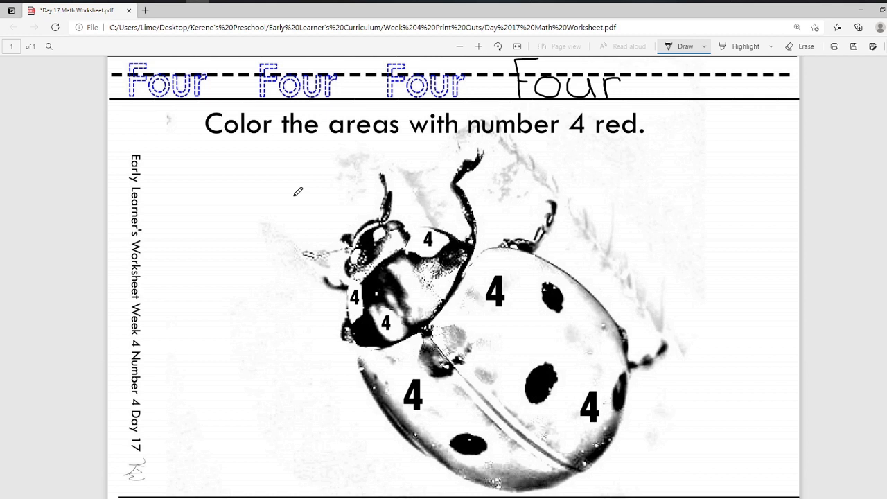
pyautogui.moveTo(516, 283)
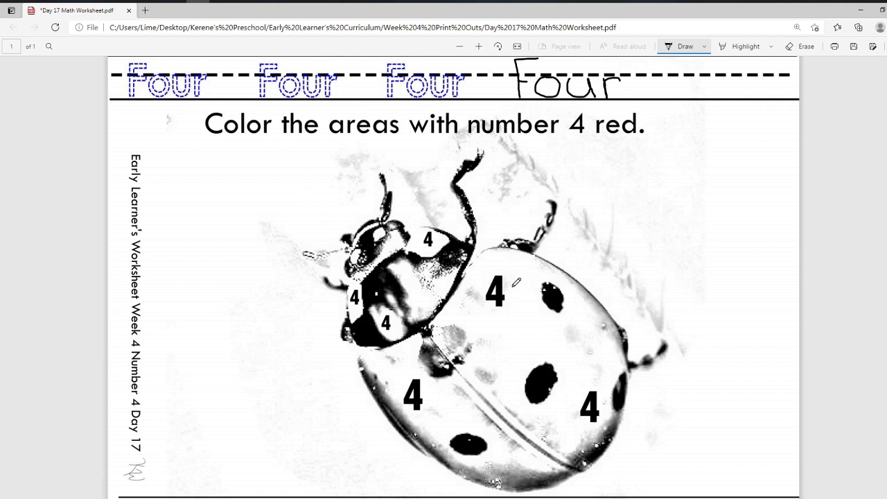
pyautogui.moveTo(478, 96)
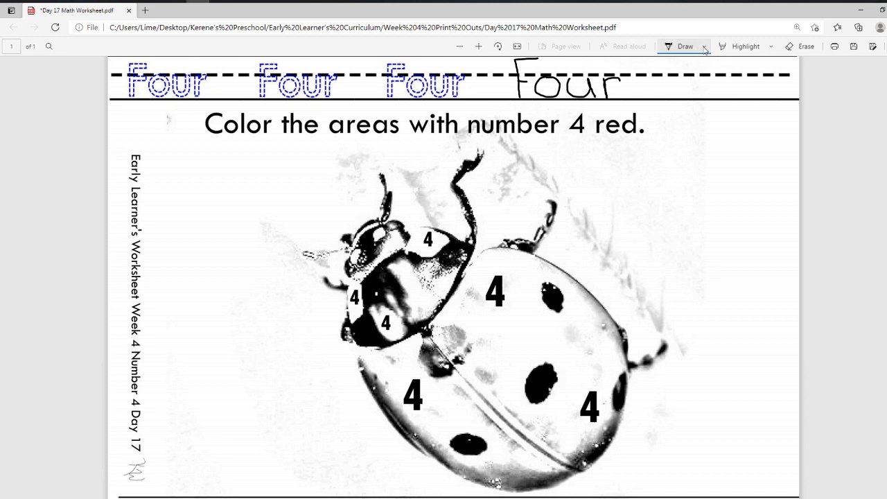
# Switch to thicker red ink and outline the ladybug's large wing section containing the 4s
pyautogui.click(703, 46)
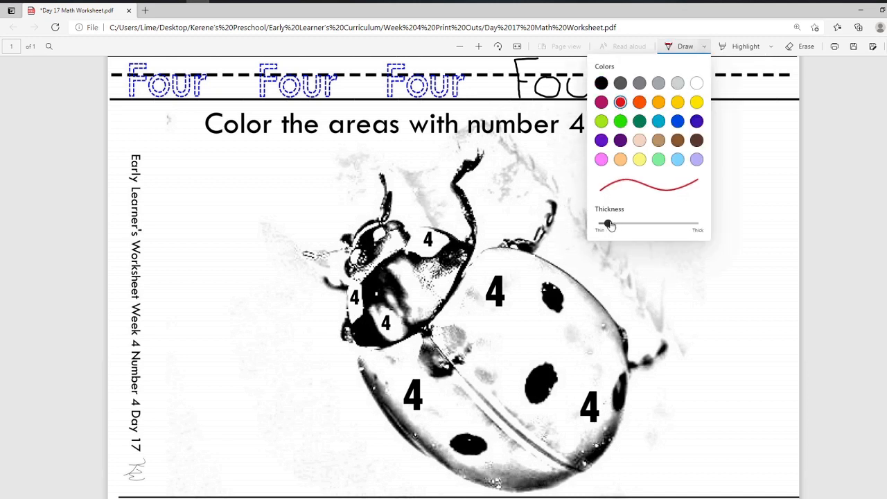
pyautogui.moveTo(608, 224); pyautogui.dragTo(646, 224)
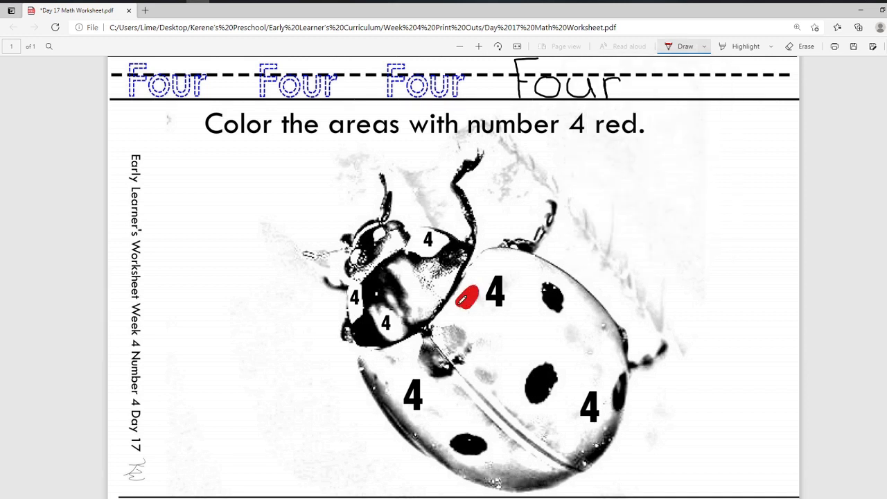
pyautogui.moveTo(468, 298); pyautogui.dragTo(436, 343)
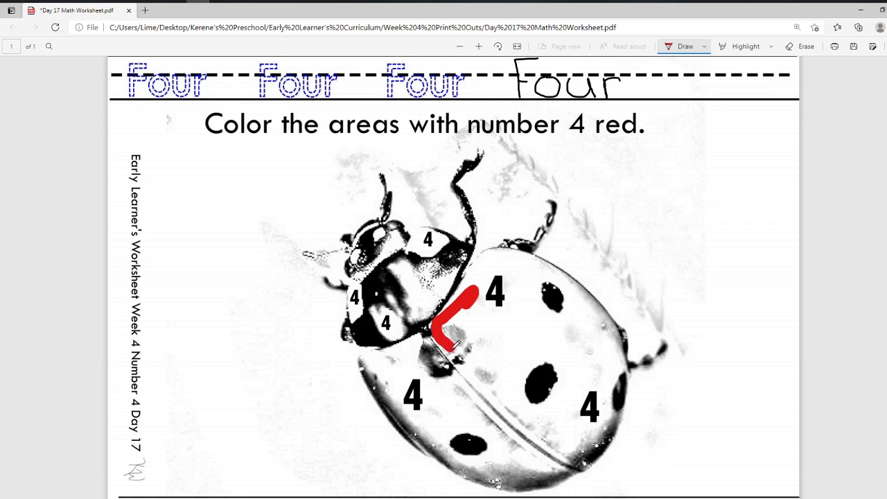
pyautogui.moveTo(451, 350); pyautogui.dragTo(531, 426)
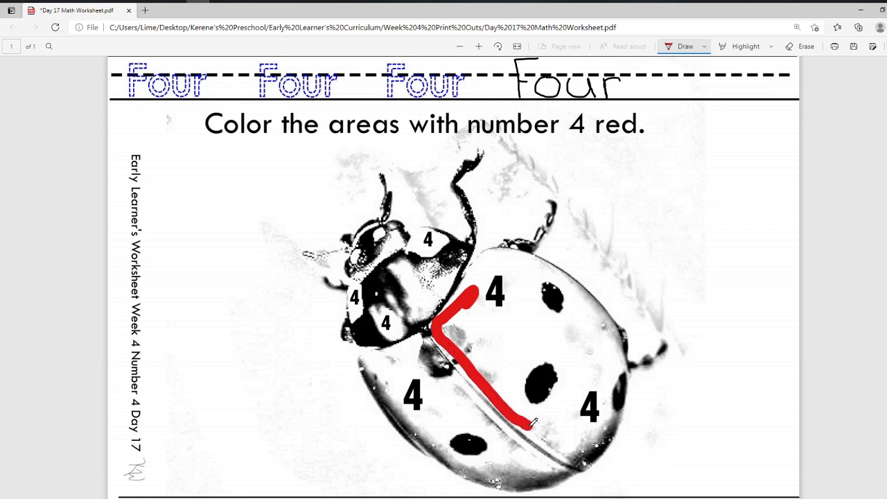
pyautogui.moveTo(527, 426); pyautogui.dragTo(579, 457)
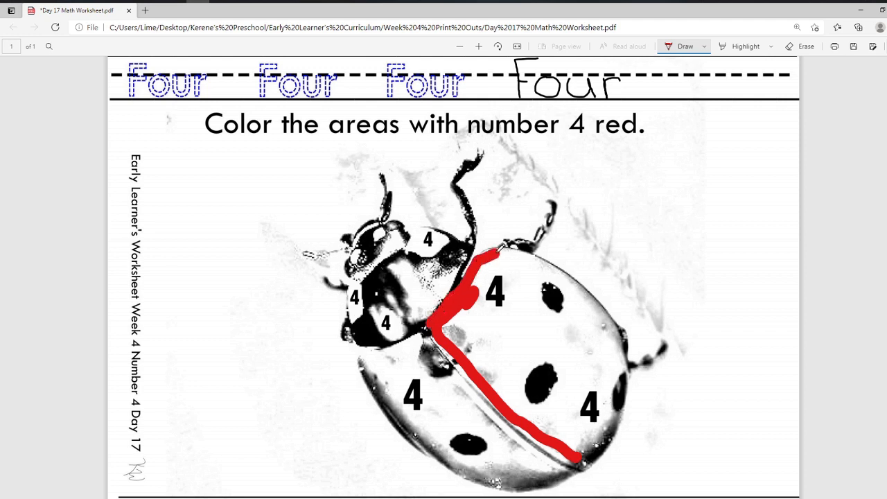
pyautogui.moveTo(496, 257); pyautogui.dragTo(607, 315)
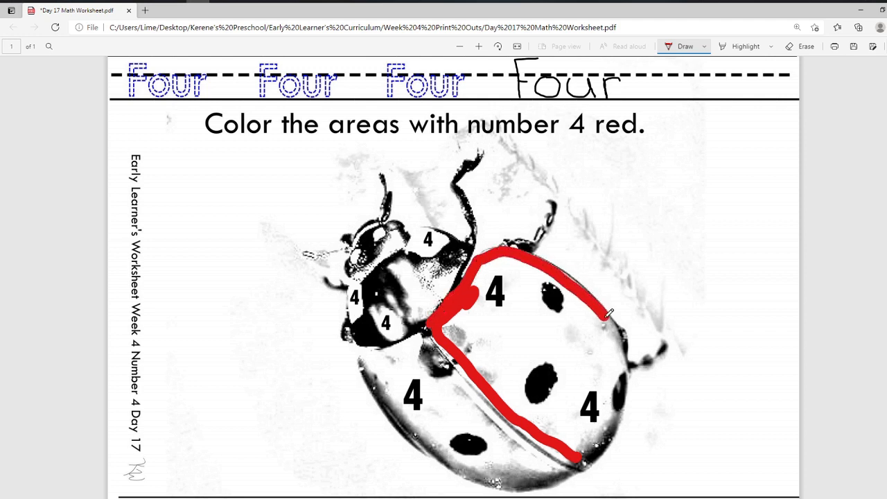
pyautogui.moveTo(610, 315); pyautogui.dragTo(617, 371)
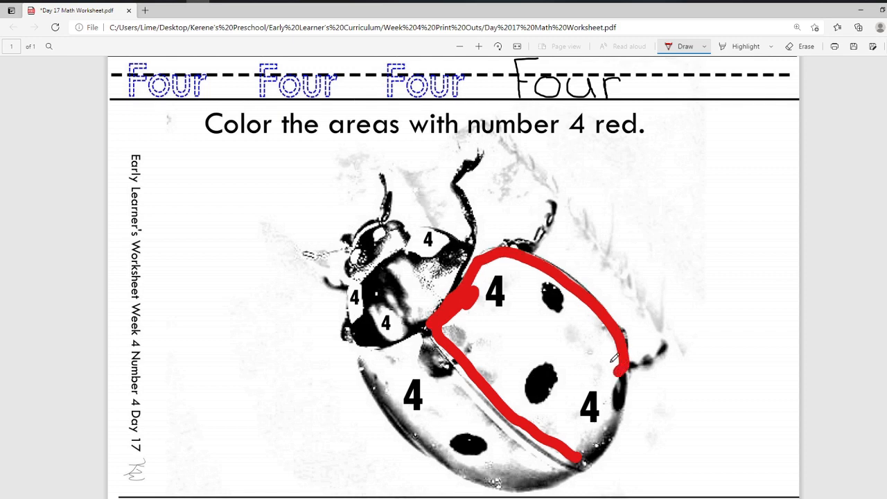
pyautogui.scroll(-3)
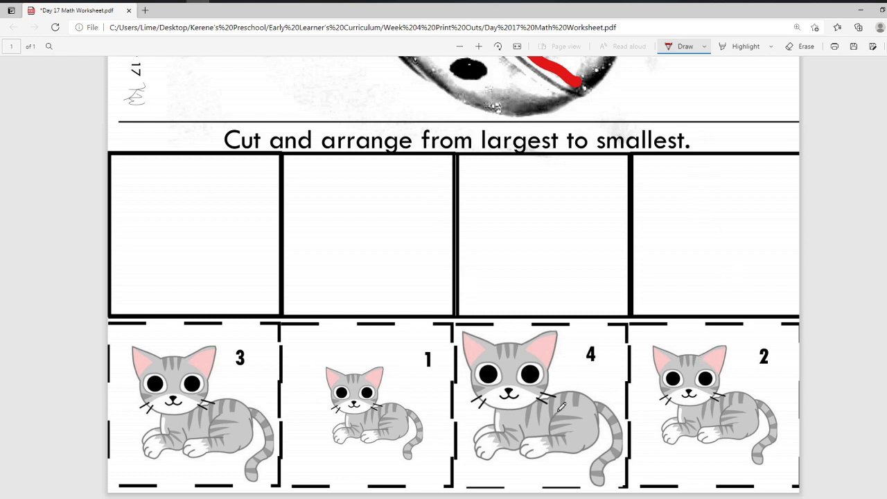
pyautogui.moveTo(229, 360)
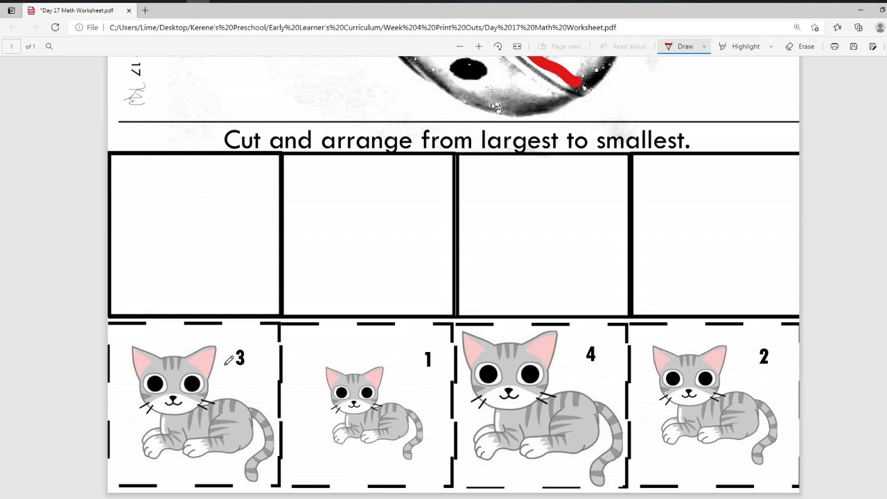
pyautogui.moveTo(728, 329)
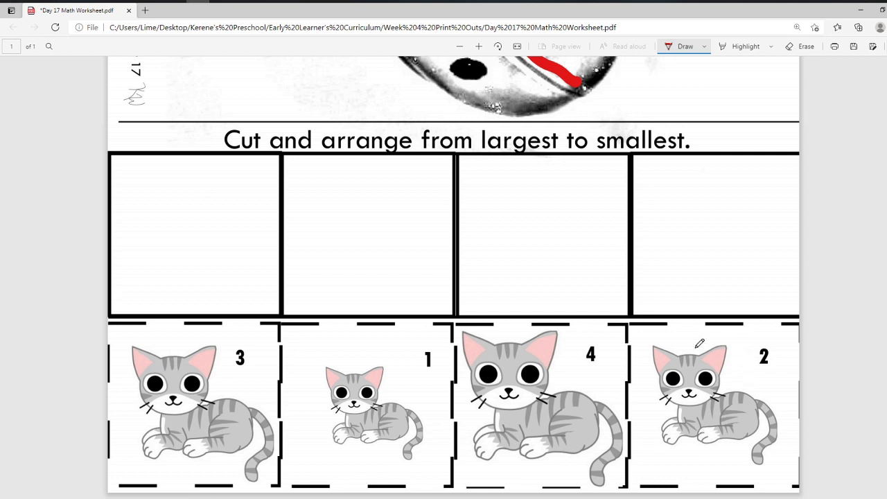
pyautogui.moveTo(515, 142)
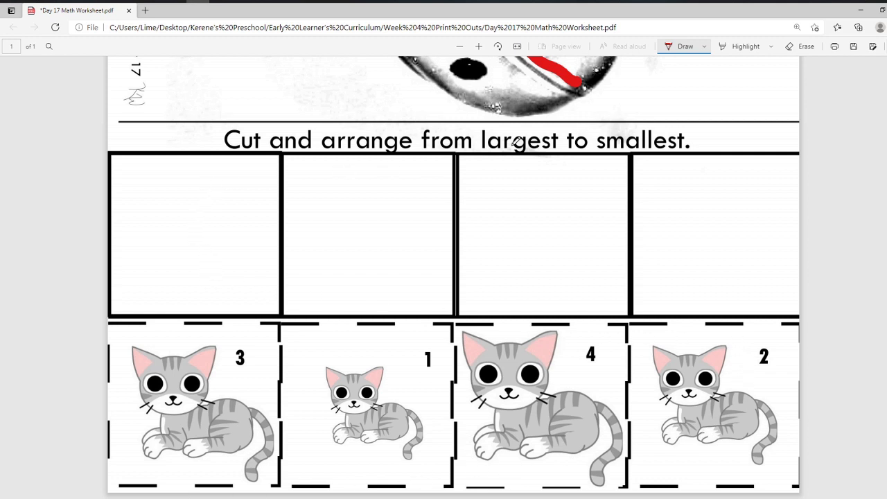
pyautogui.moveTo(328, 225)
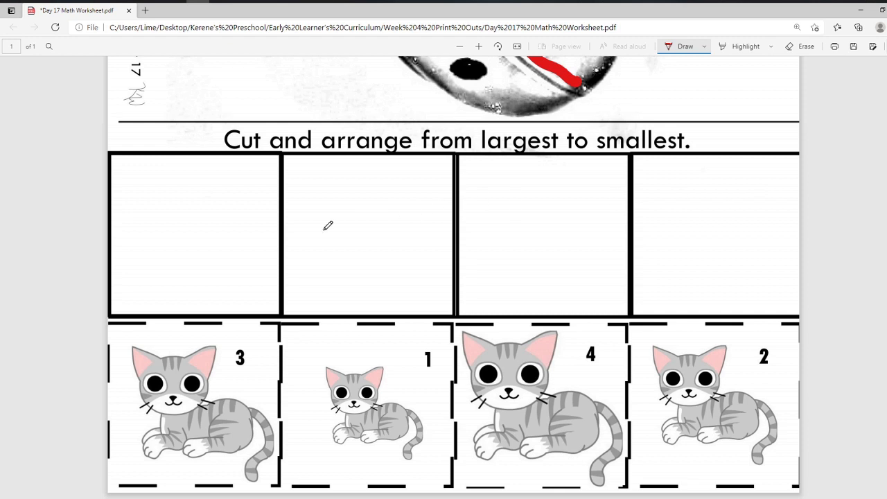
pyautogui.moveTo(777, 184)
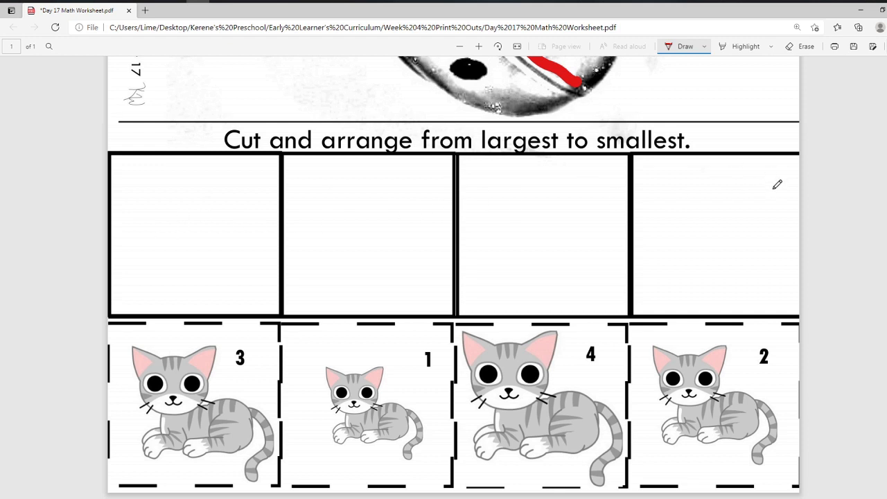
pyautogui.moveTo(781, 244)
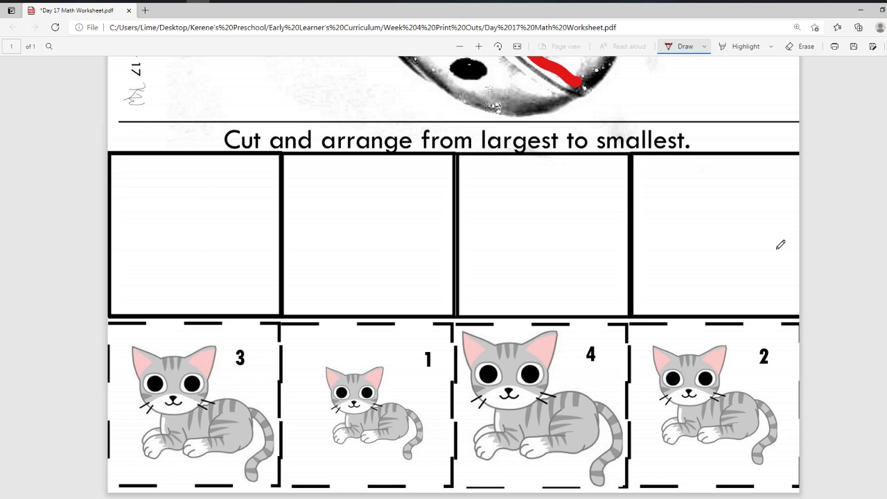
pyautogui.scroll(3)
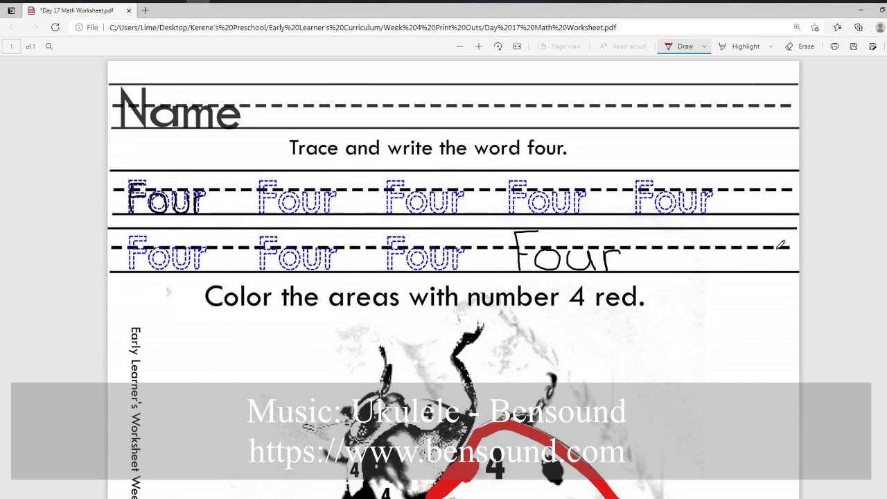